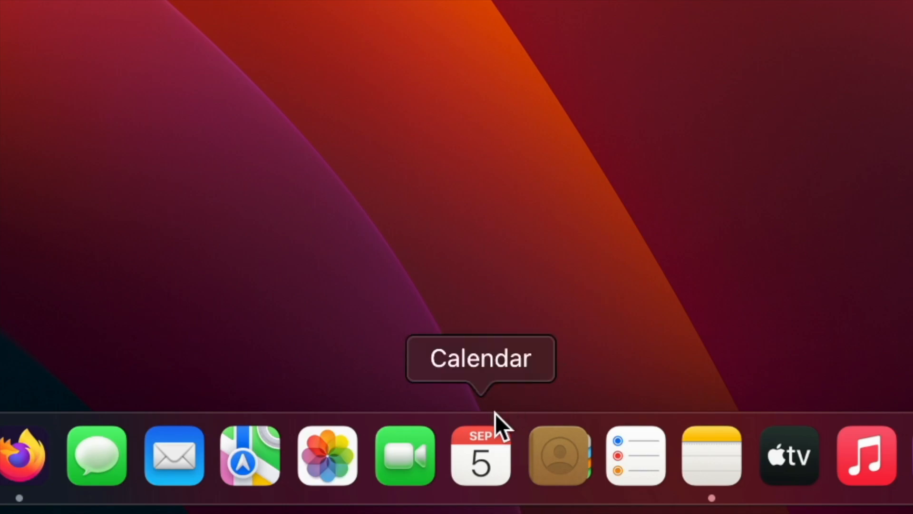
Launch Calendar from the Dock, showing the September 2023 month view
{"action": "left_click", "coordinate": [479, 456]}
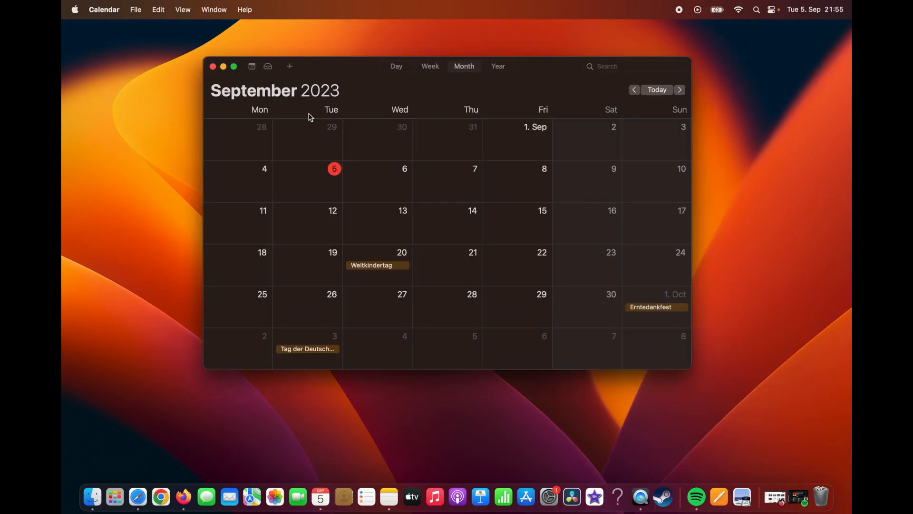
{"action": "mouse_move", "coordinate": [343, 97]}
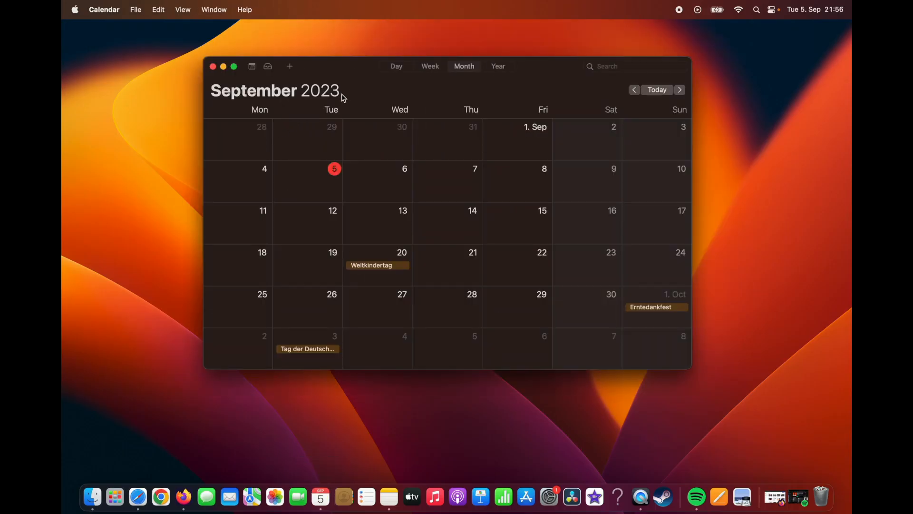
{"action": "mouse_move", "coordinate": [356, 140]}
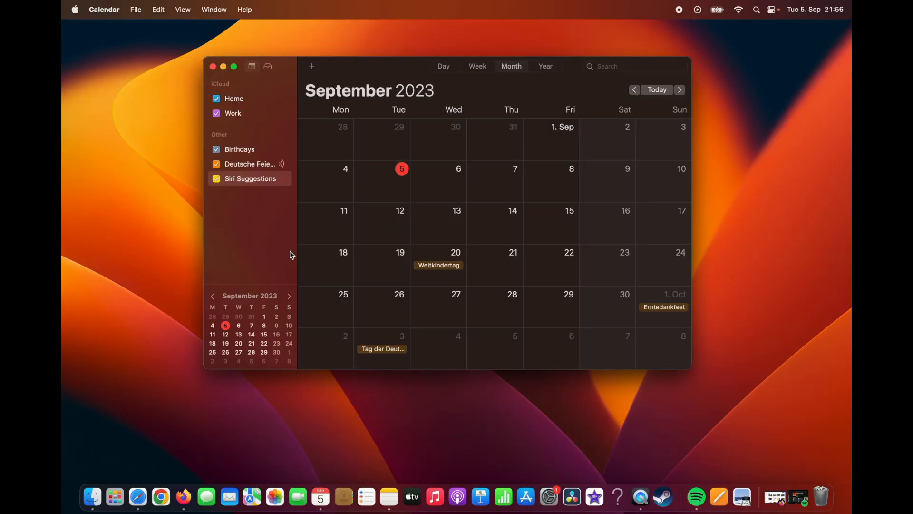
{"action": "mouse_move", "coordinate": [277, 239]}
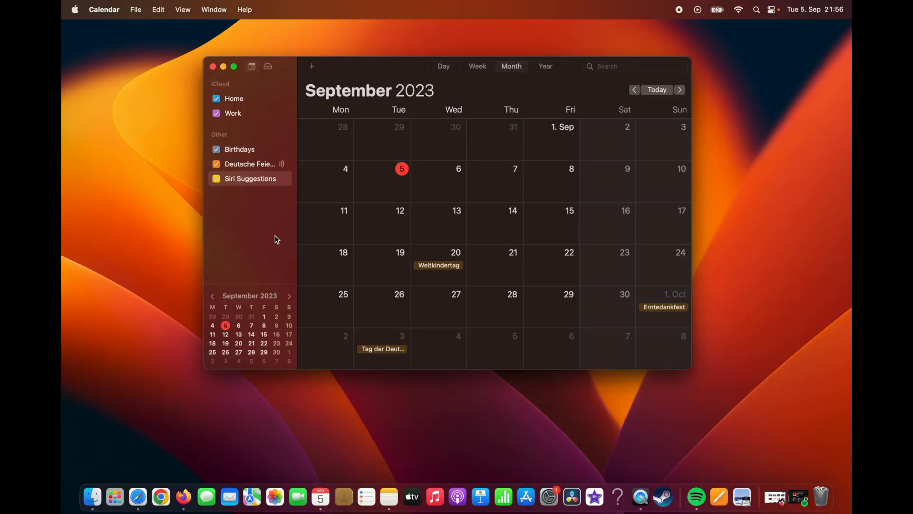
{"action": "mouse_move", "coordinate": [258, 216]}
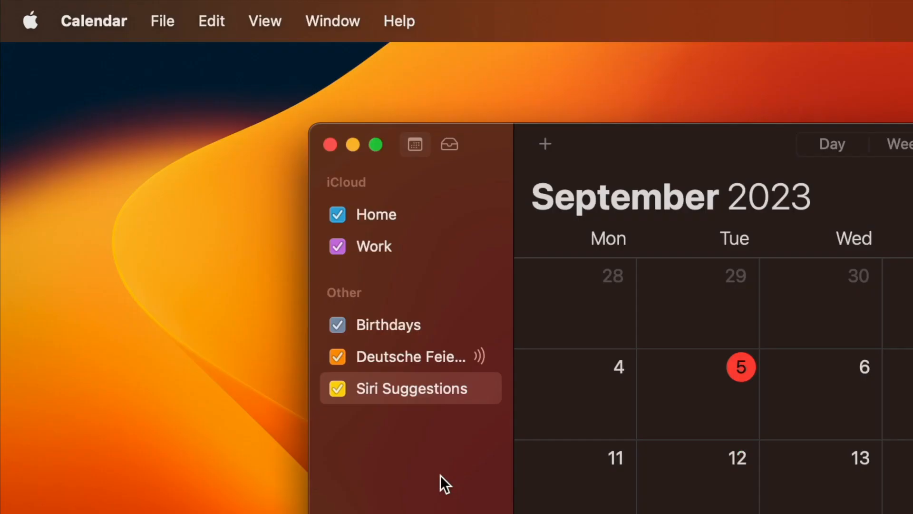
{"action": "mouse_move", "coordinate": [125, 37]}
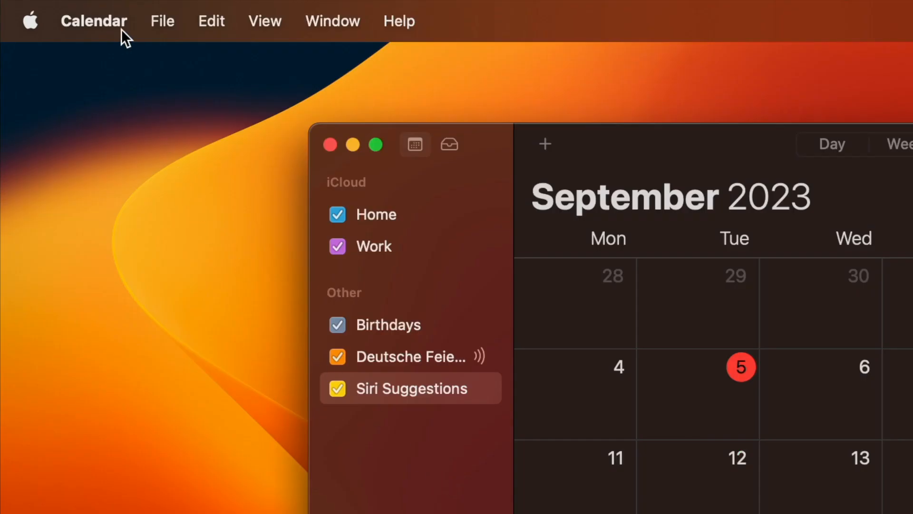
Add a Google account via Internet Accounts, continuing authentication in Safari's Google sign-in page
{"action": "left_click", "coordinate": [70, 16]}
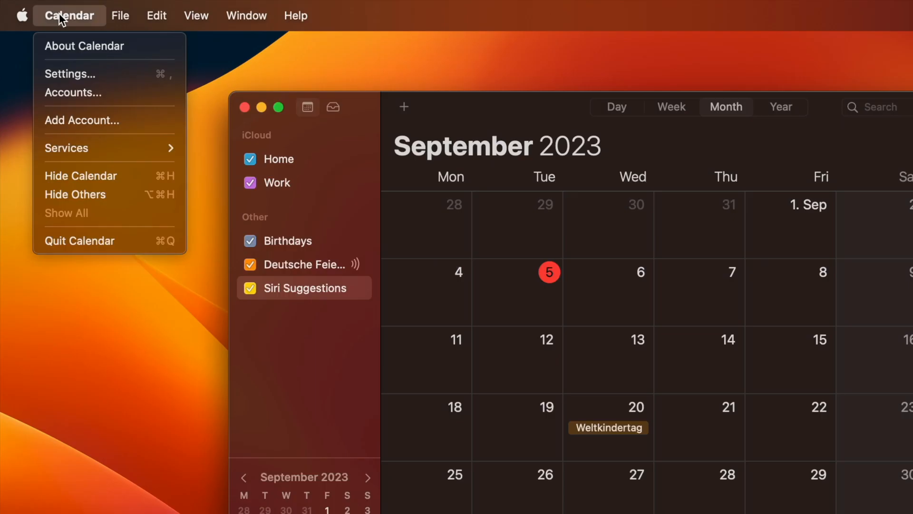
{"action": "left_click", "coordinate": [72, 93]}
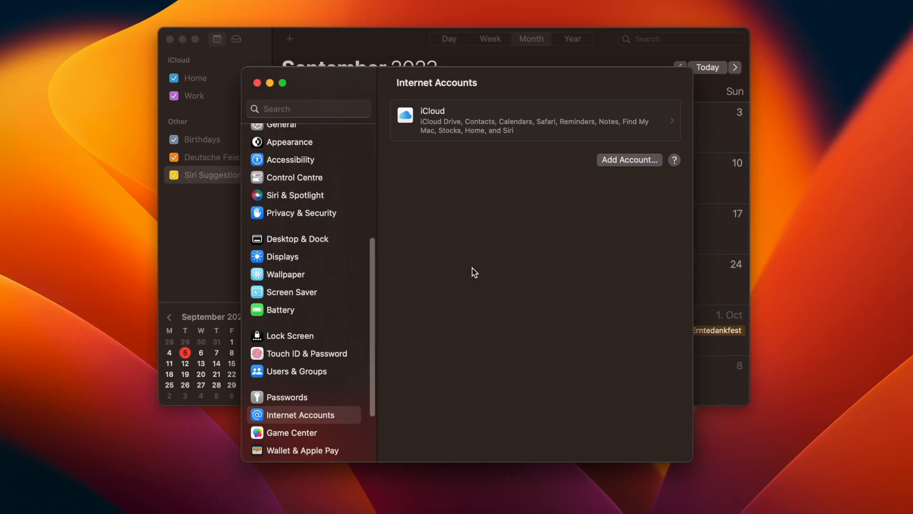
{"action": "mouse_move", "coordinate": [469, 237]}
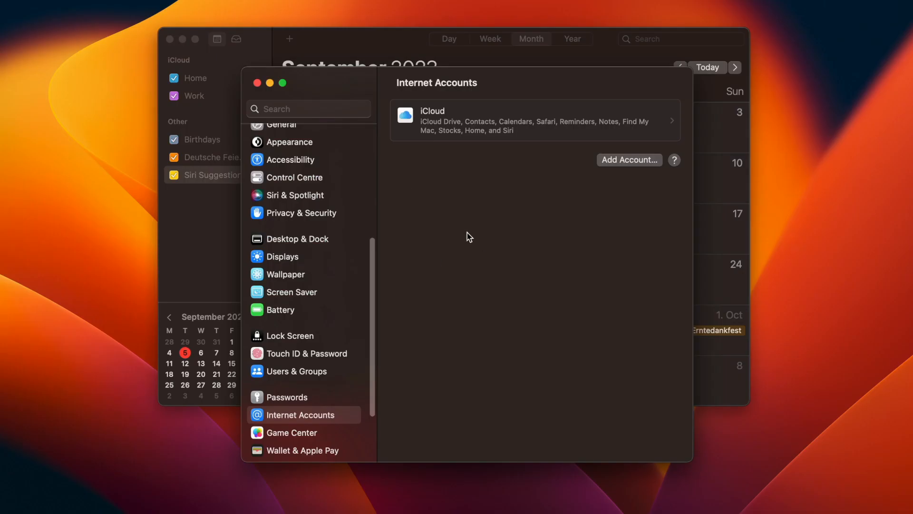
{"action": "left_click", "coordinate": [628, 160]}
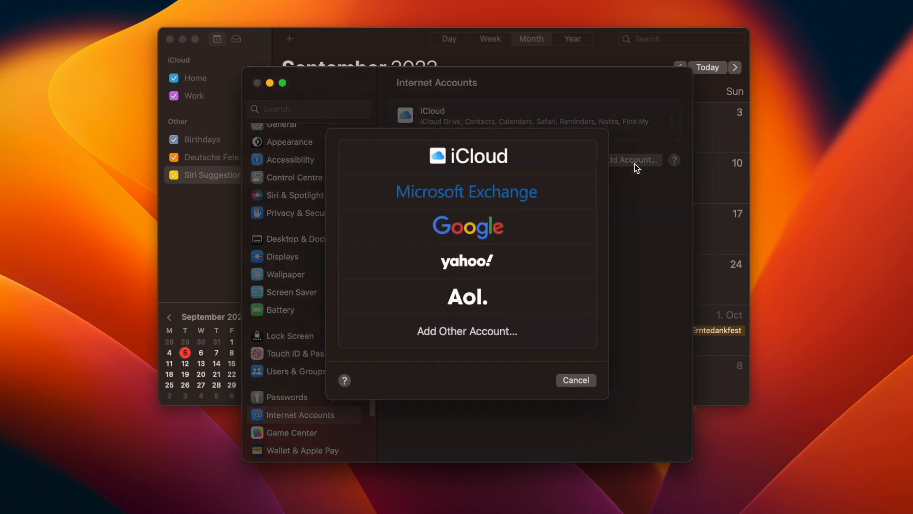
{"action": "left_click", "coordinate": [466, 226]}
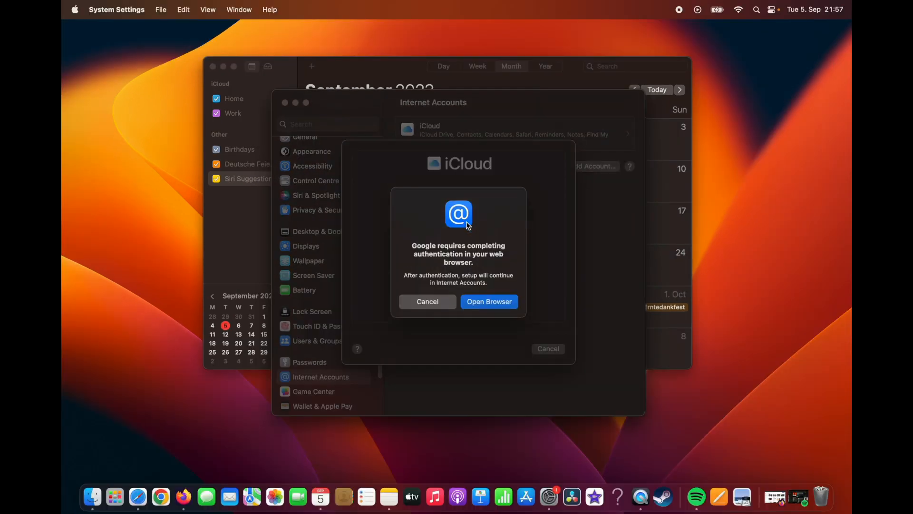
{"action": "mouse_move", "coordinate": [455, 295]}
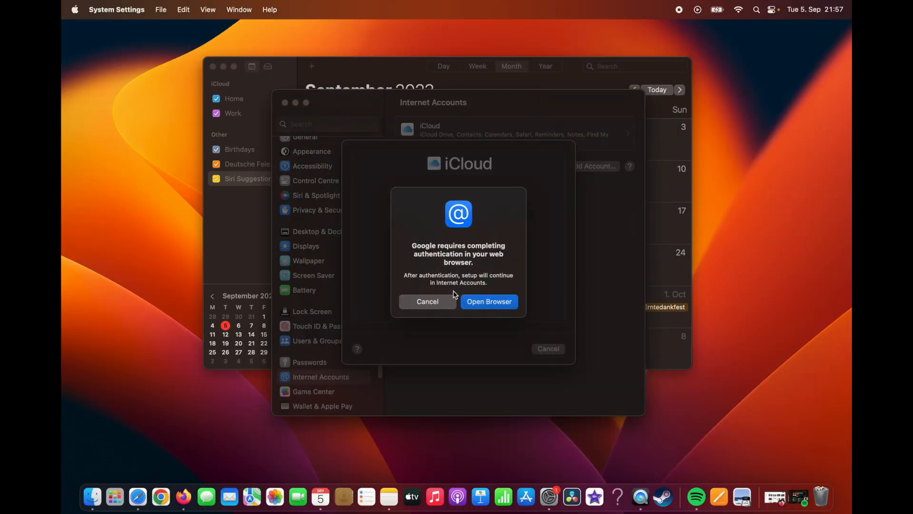
{"action": "left_click", "coordinate": [488, 302]}
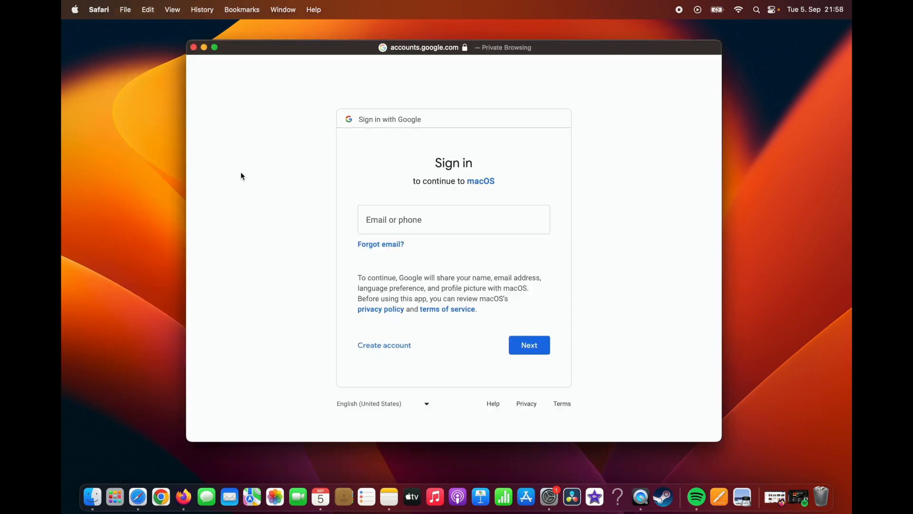